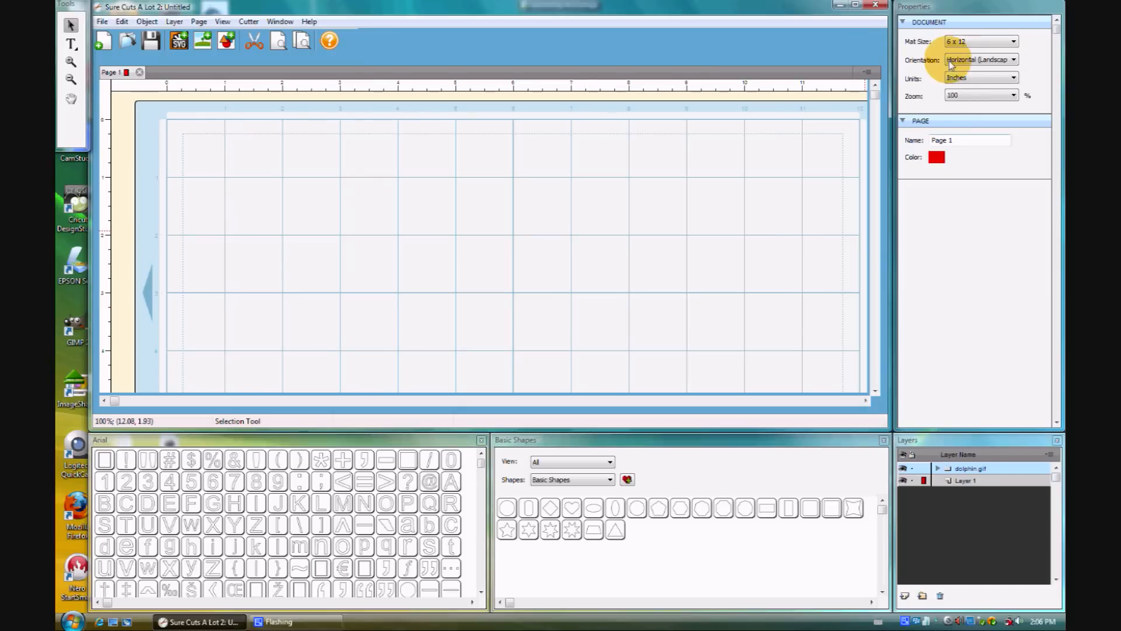
# Set the mat size to 12 x 12 inches and the zoom to 75%.
pyautogui.click(1012, 41)
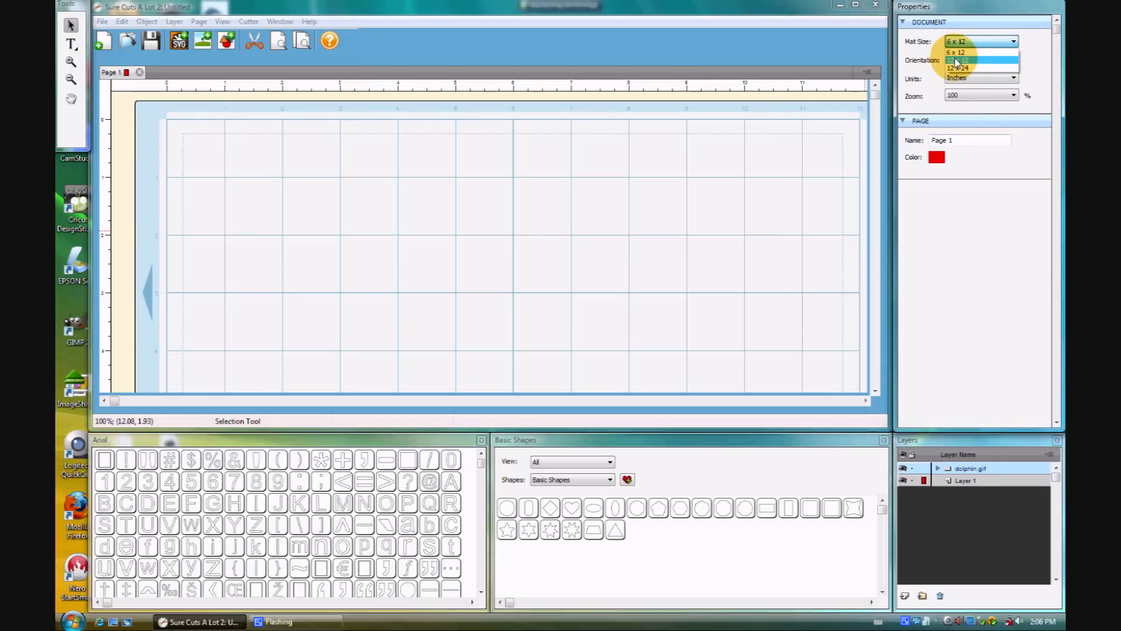
pyautogui.click(962, 68)
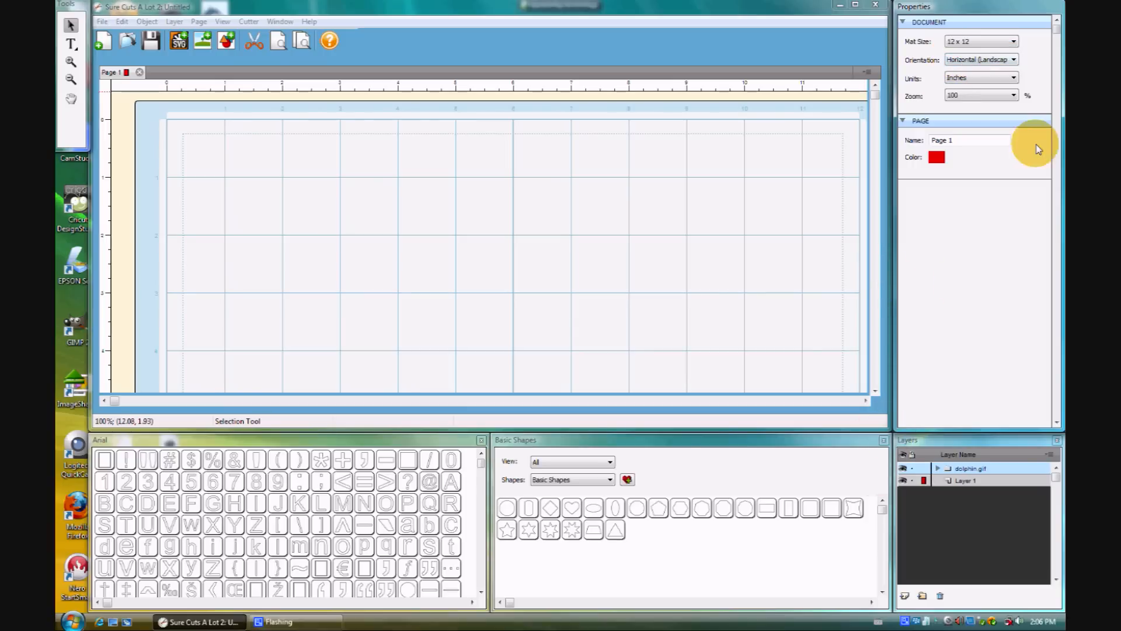
pyautogui.click(1013, 96)
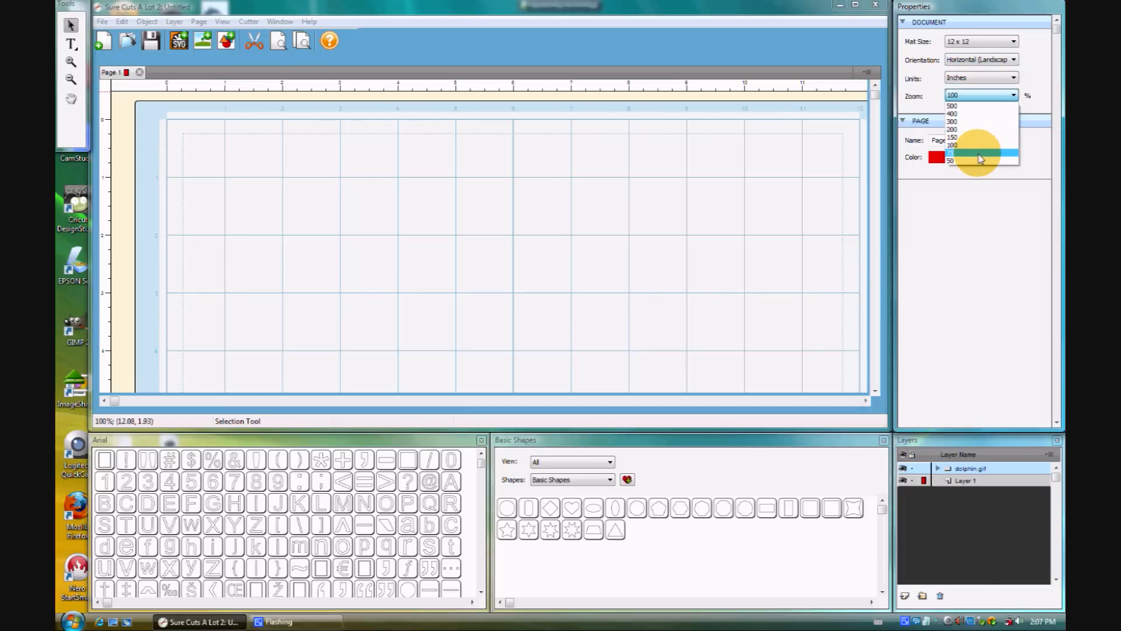
pyautogui.click(978, 159)
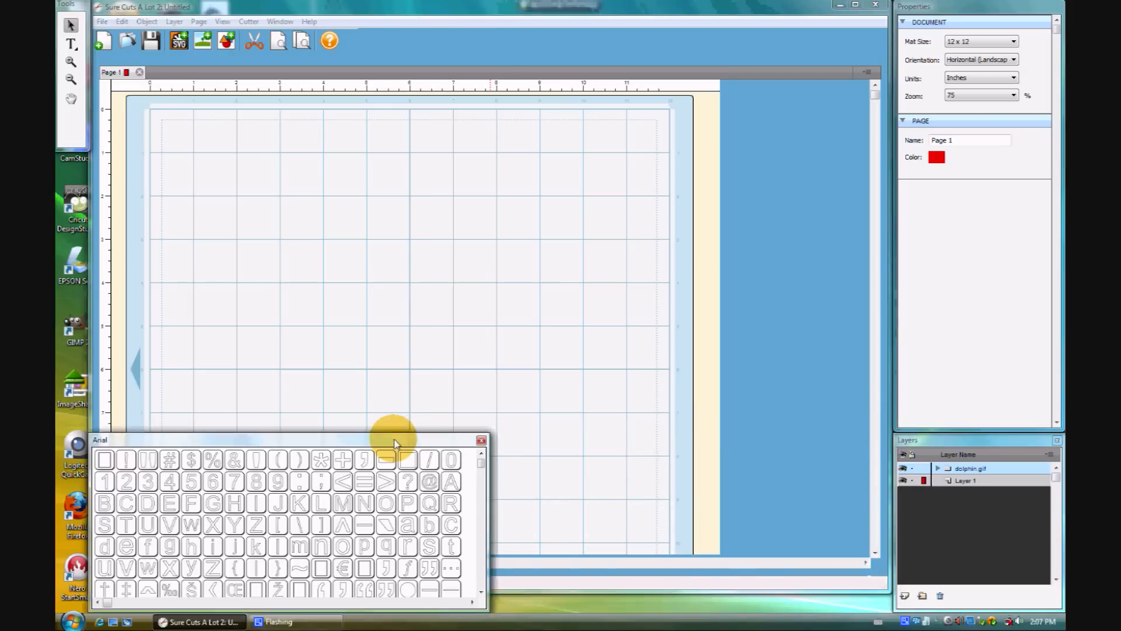
# Float the Arial font table beside the mat and show the Workspace options.
pyautogui.moveTo(100, 439); pyautogui.dragTo(630, 233)
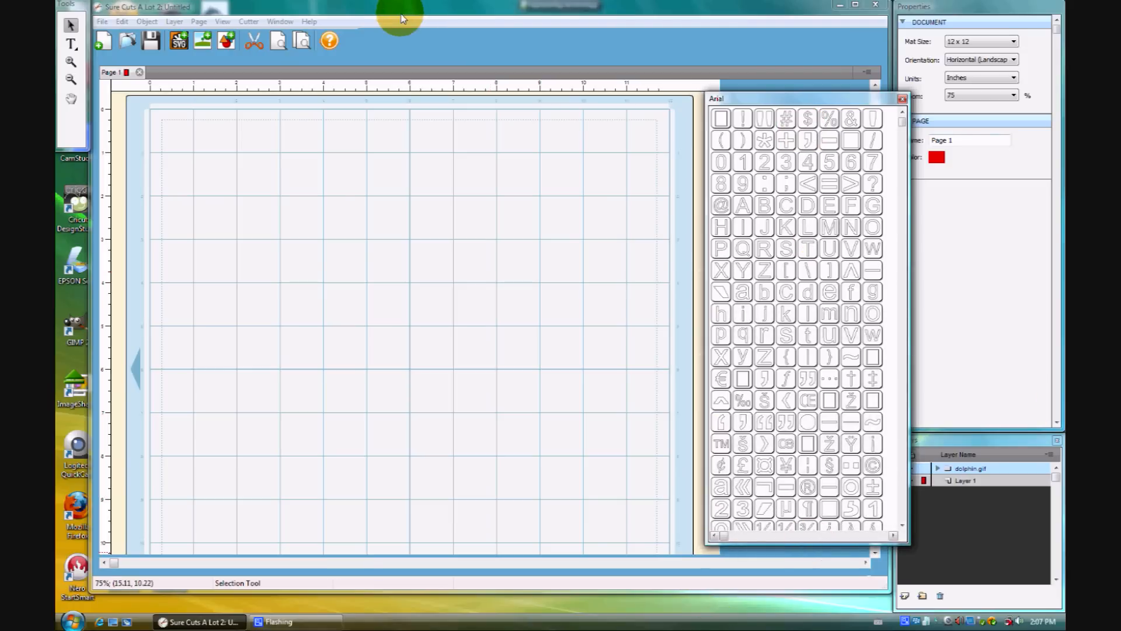
pyautogui.click(280, 21)
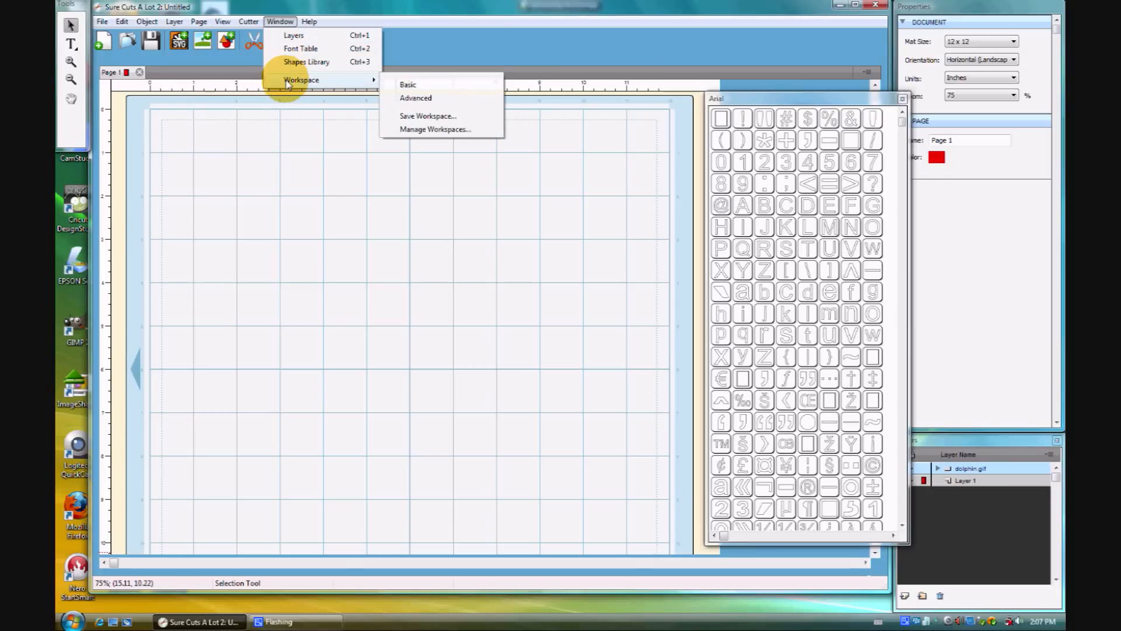
# Save the current layout as a custom workspace named 'LAs-cr'.
pyautogui.click(427, 115)
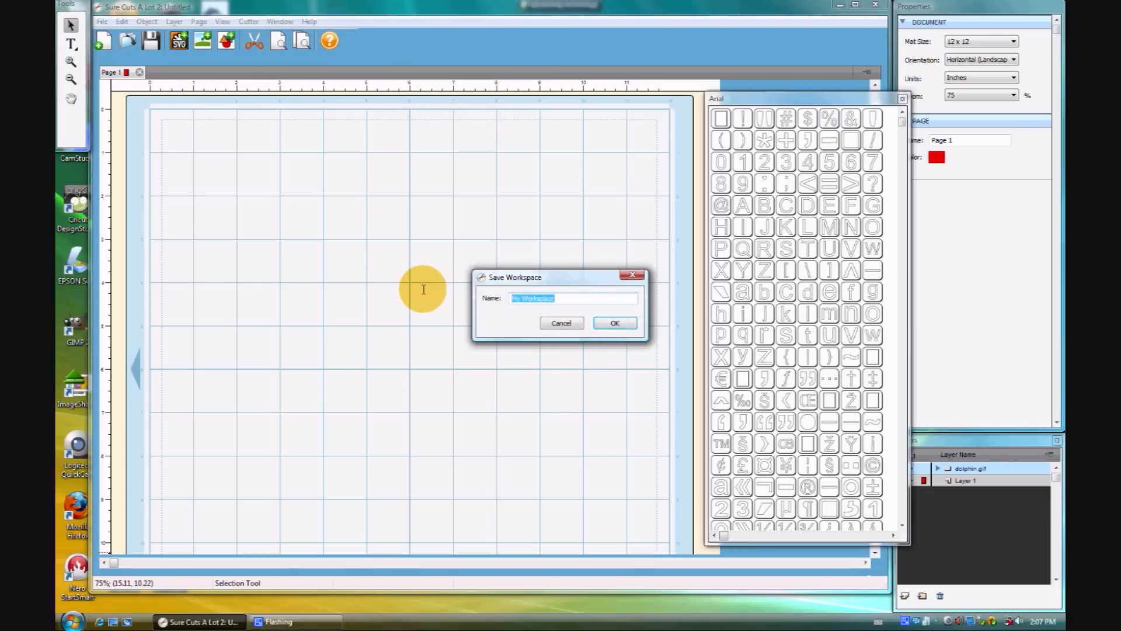
pyautogui.write('LAs-cri')
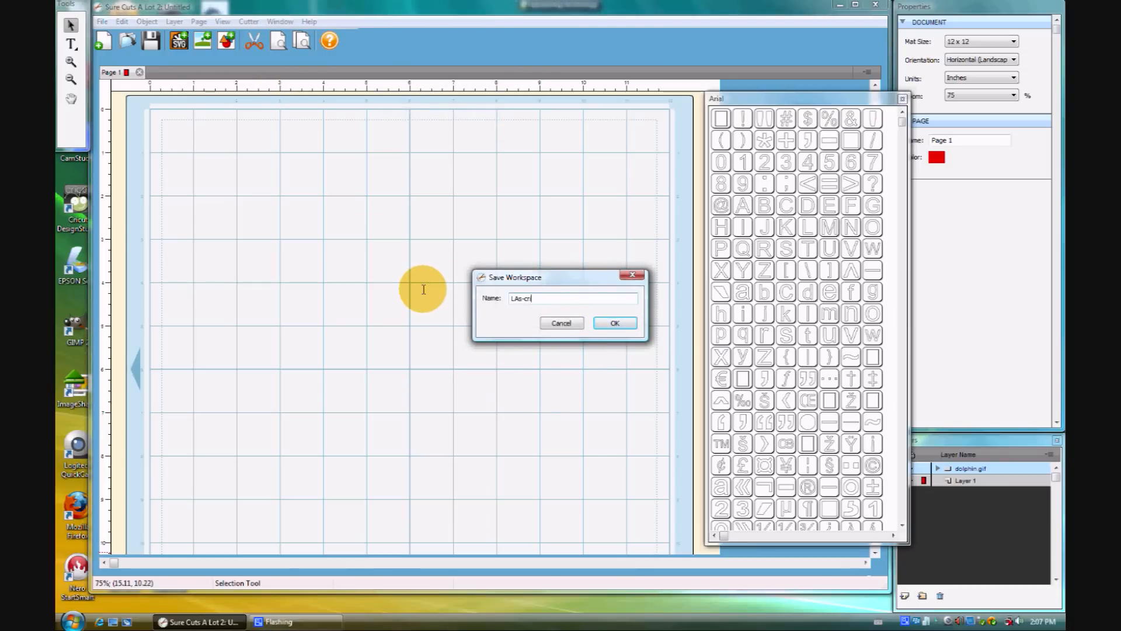
pyautogui.click(613, 323)
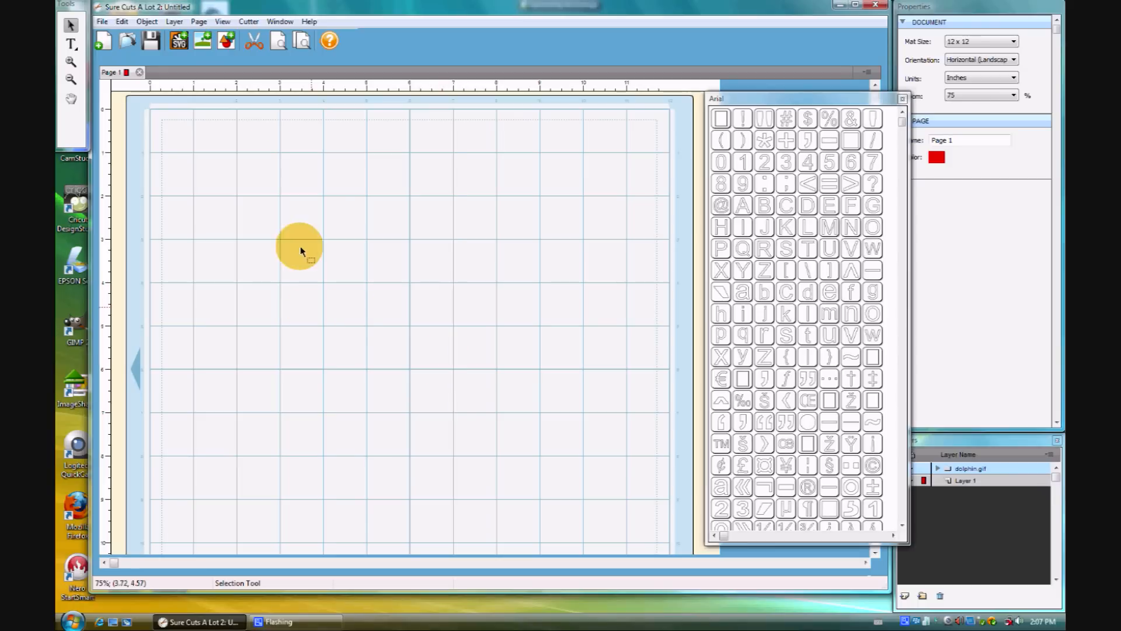
# Apply a built-in preset workspace from the Window > Workspace list.
pyautogui.click(279, 21)
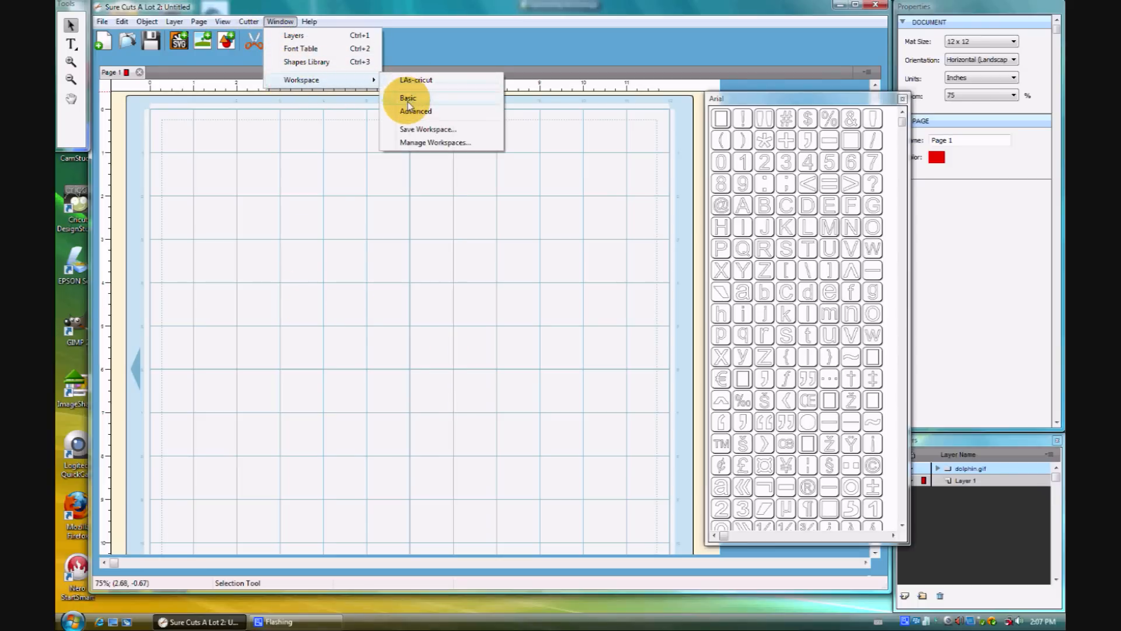
pyautogui.moveTo(414, 115)
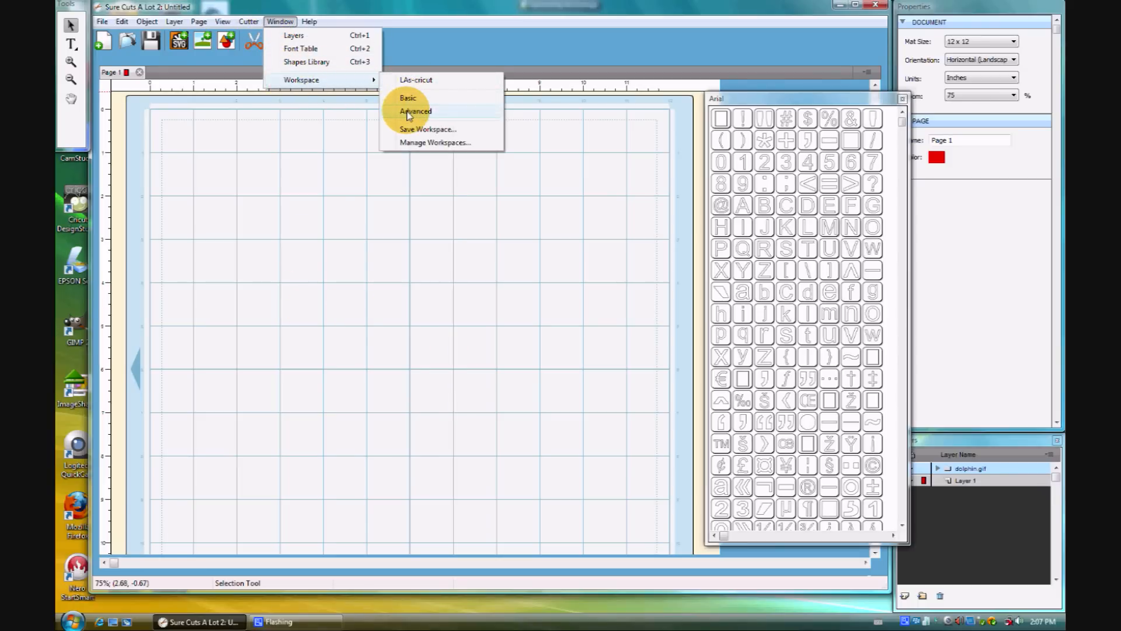
pyautogui.click(415, 111)
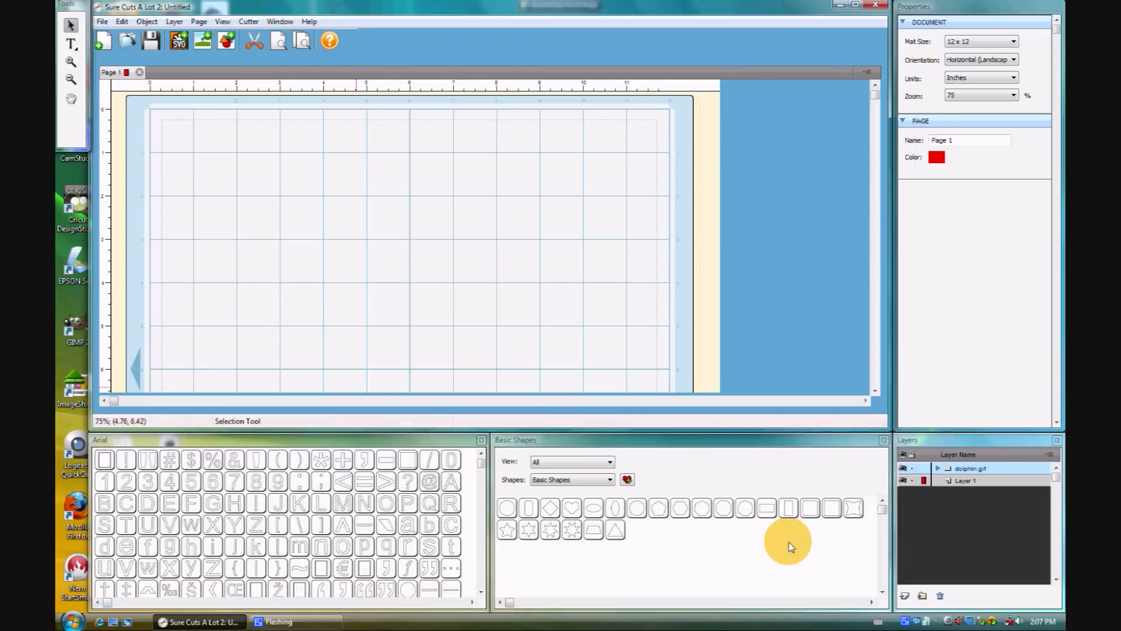
pyautogui.moveTo(939, 538)
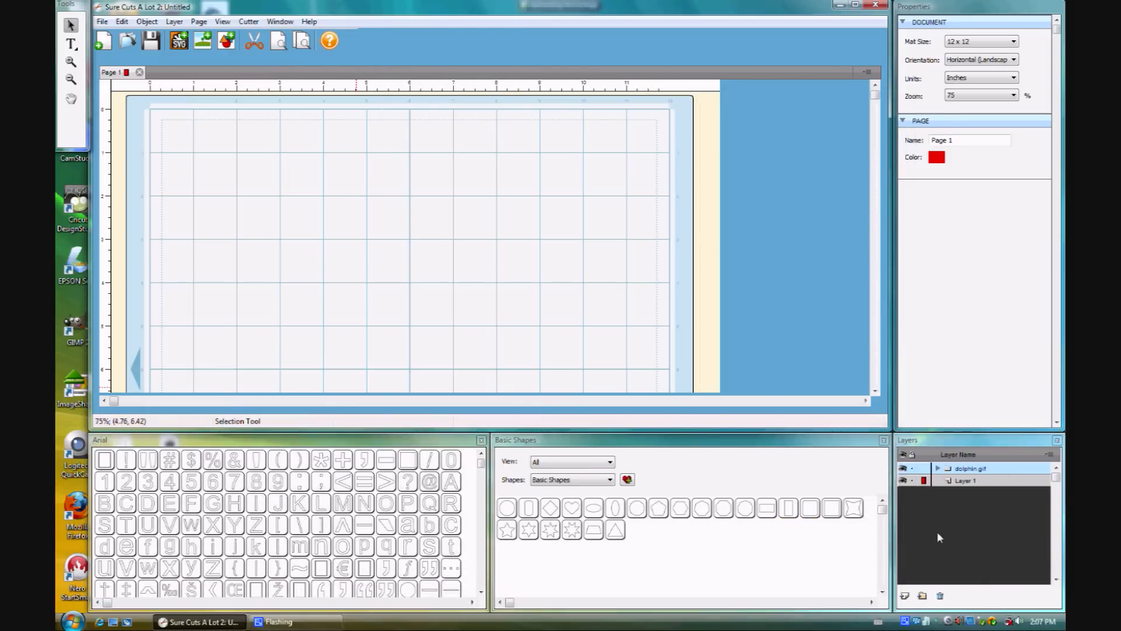
pyautogui.moveTo(1030, 561)
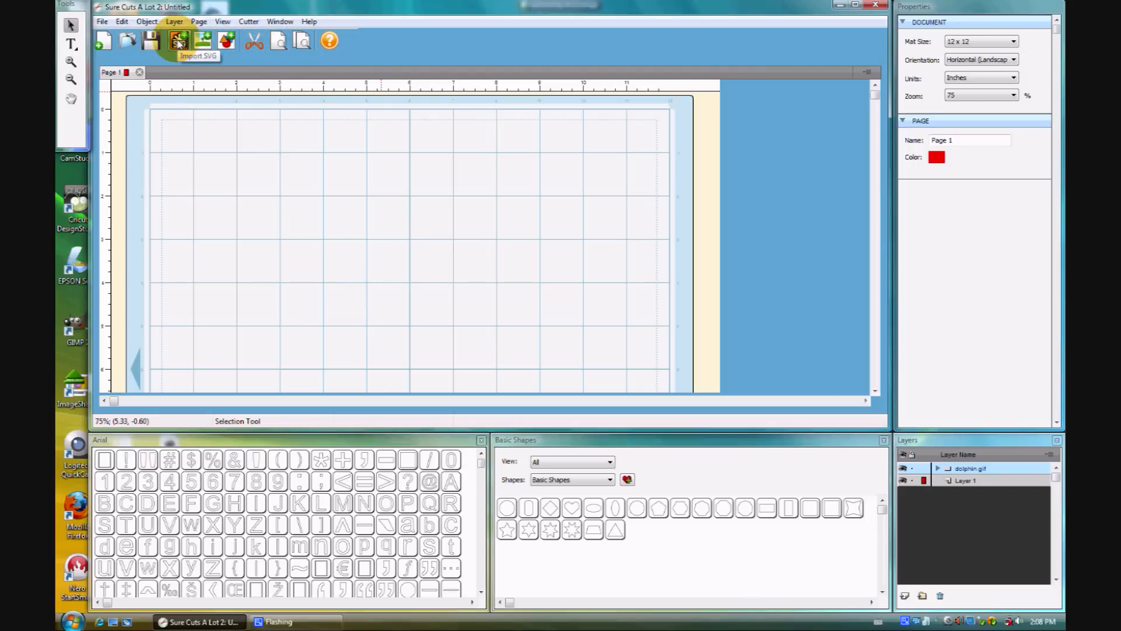
# Look through the File menu, then launch the Autotrace Image dialog.
pyautogui.click(102, 21)
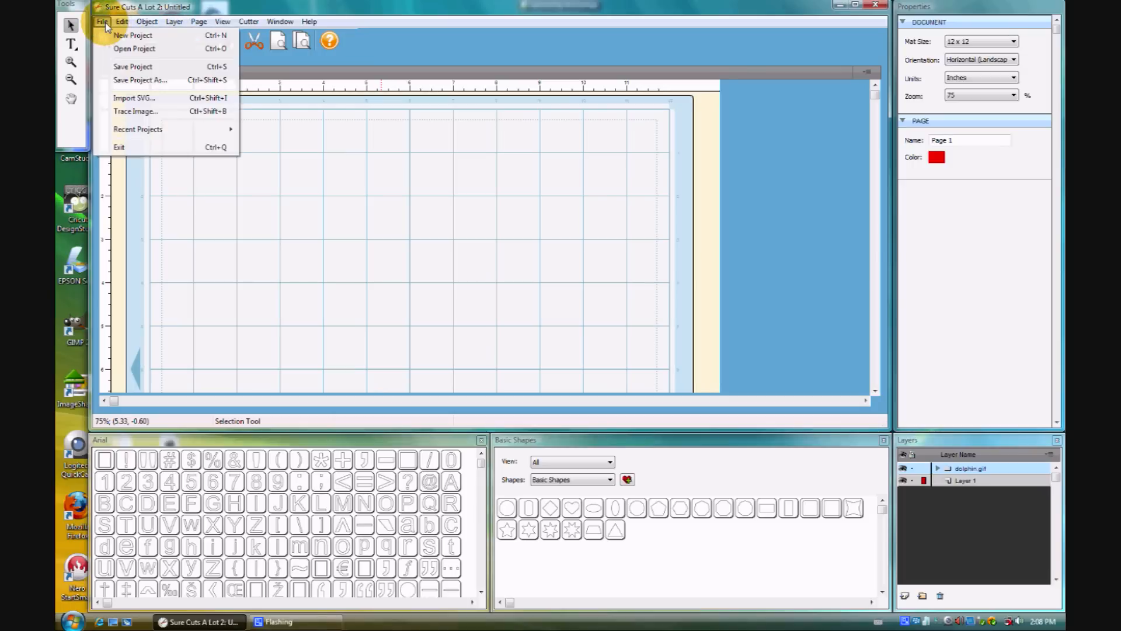
pyautogui.click(102, 21)
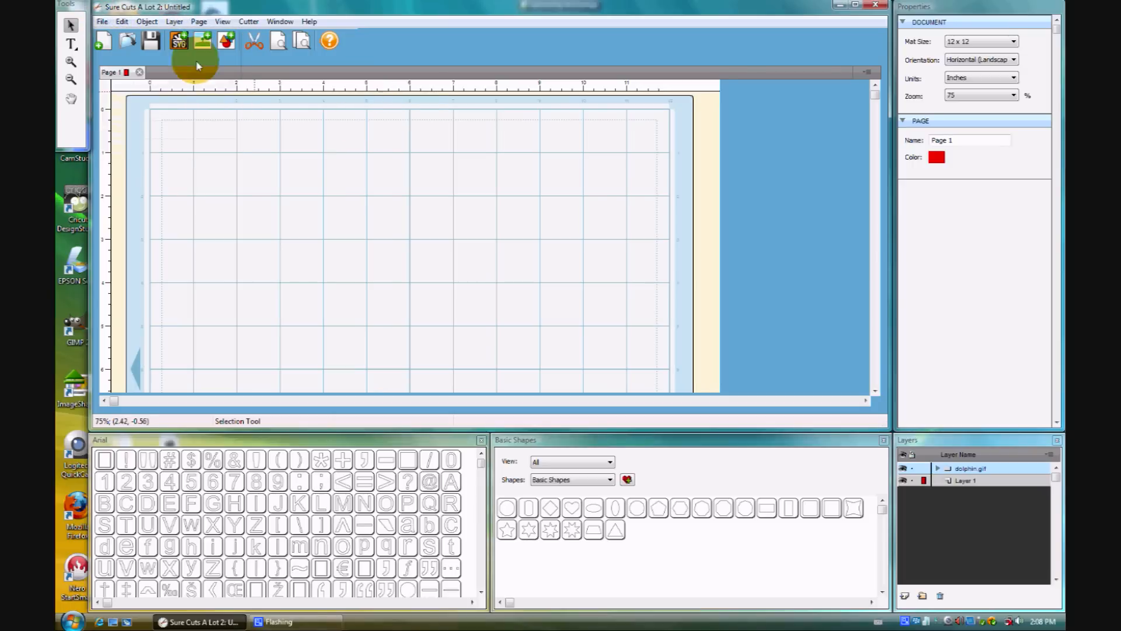
pyautogui.moveTo(204, 40)
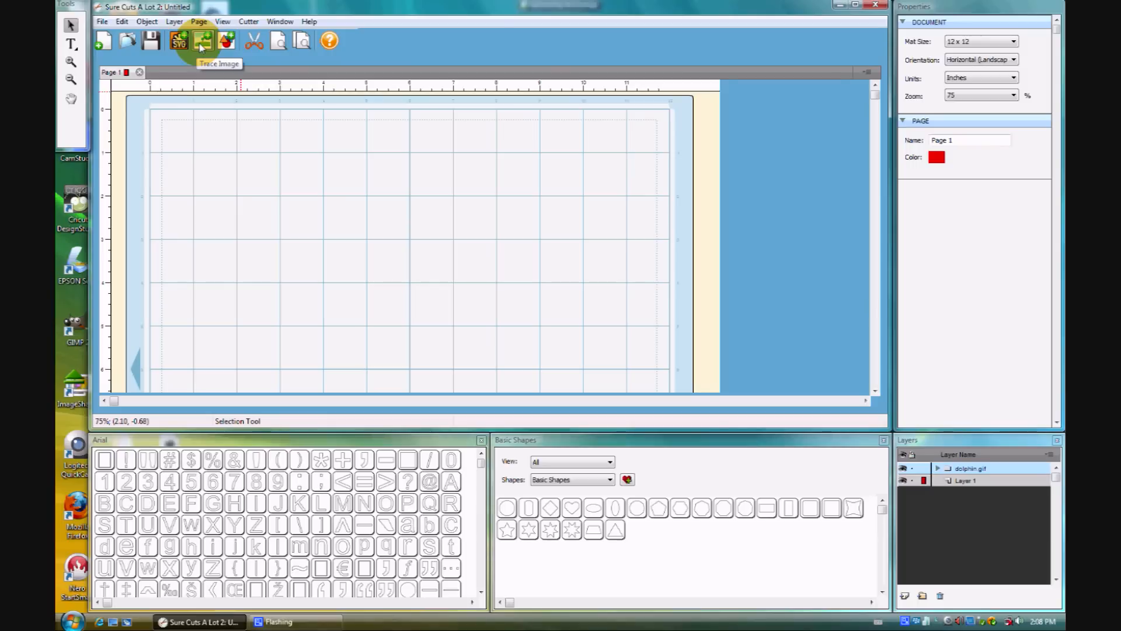
pyautogui.click(202, 41)
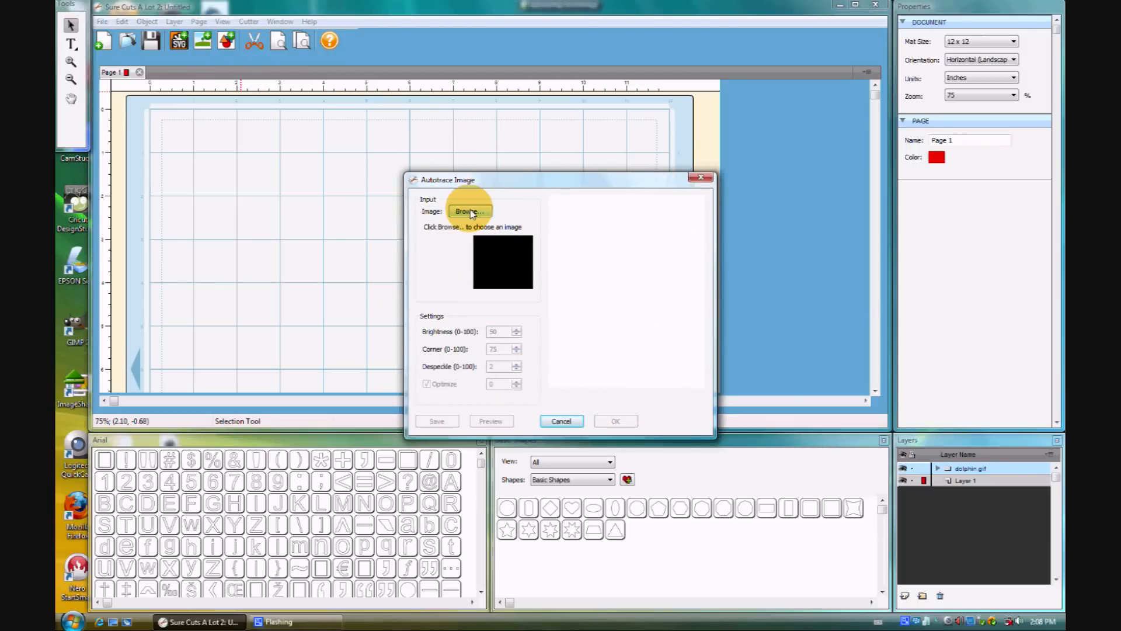
pyautogui.click(468, 211)
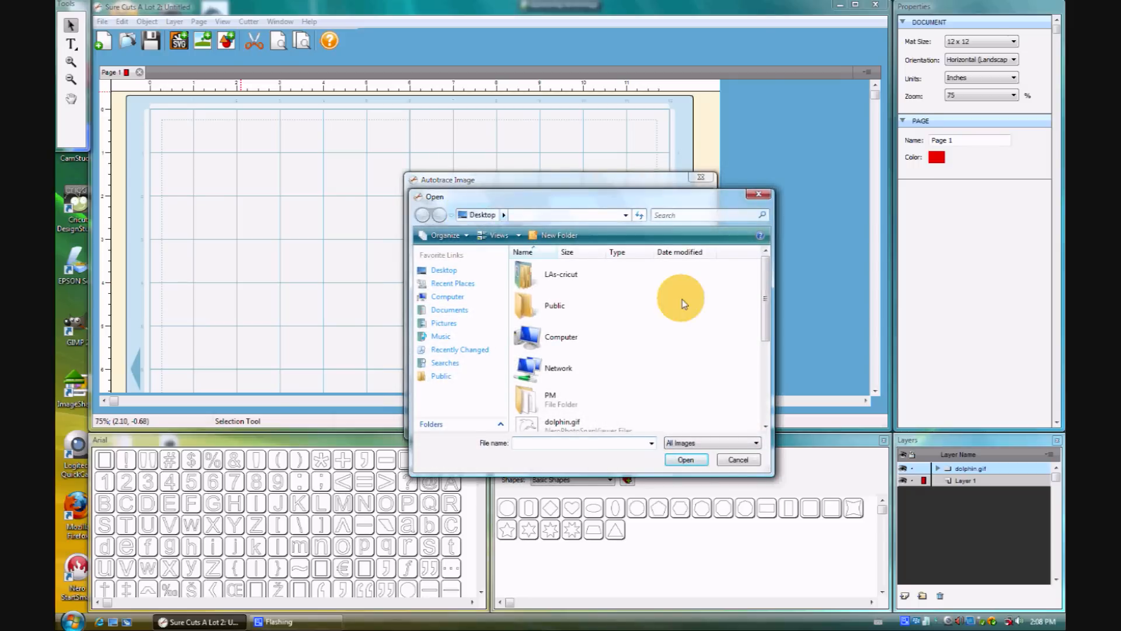
pyautogui.scroll(-3)
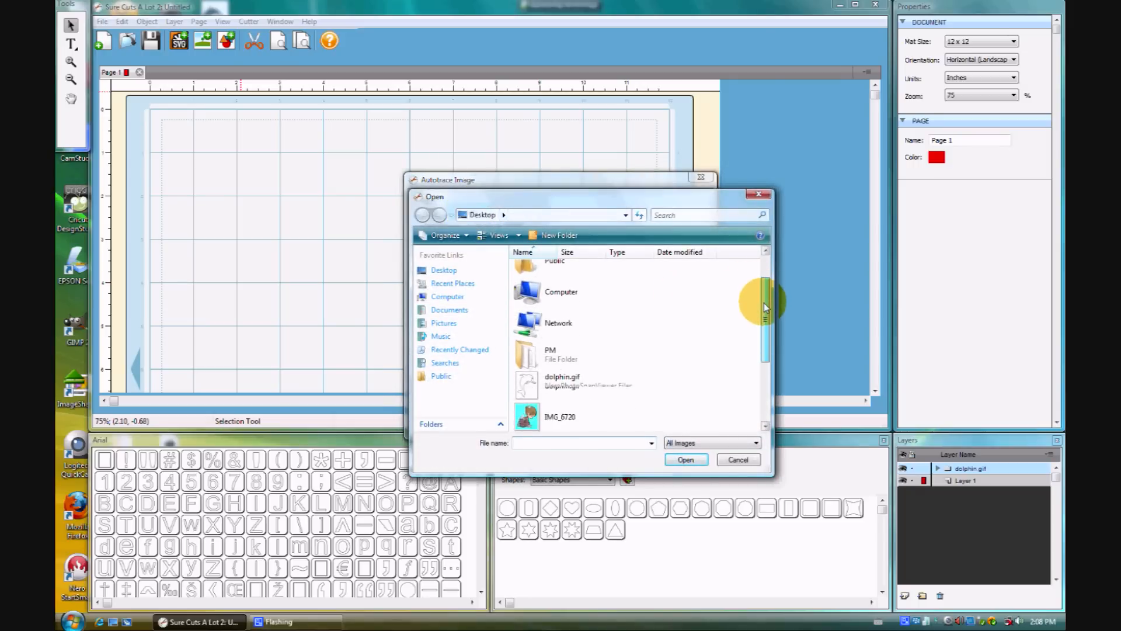
pyautogui.scroll(-3)
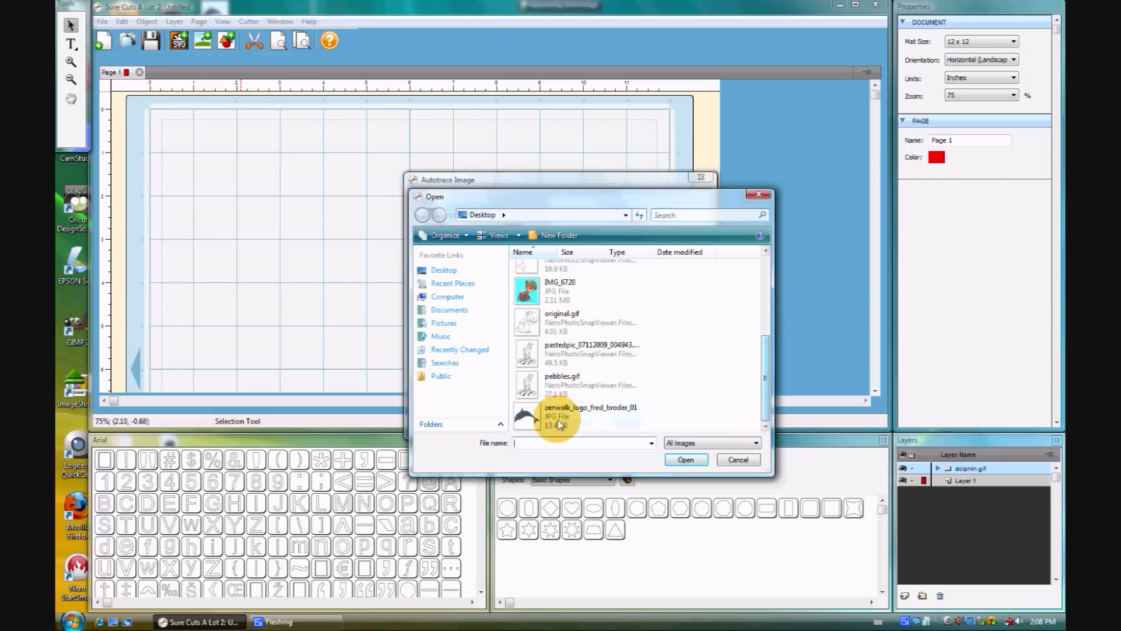
pyautogui.click(590, 417)
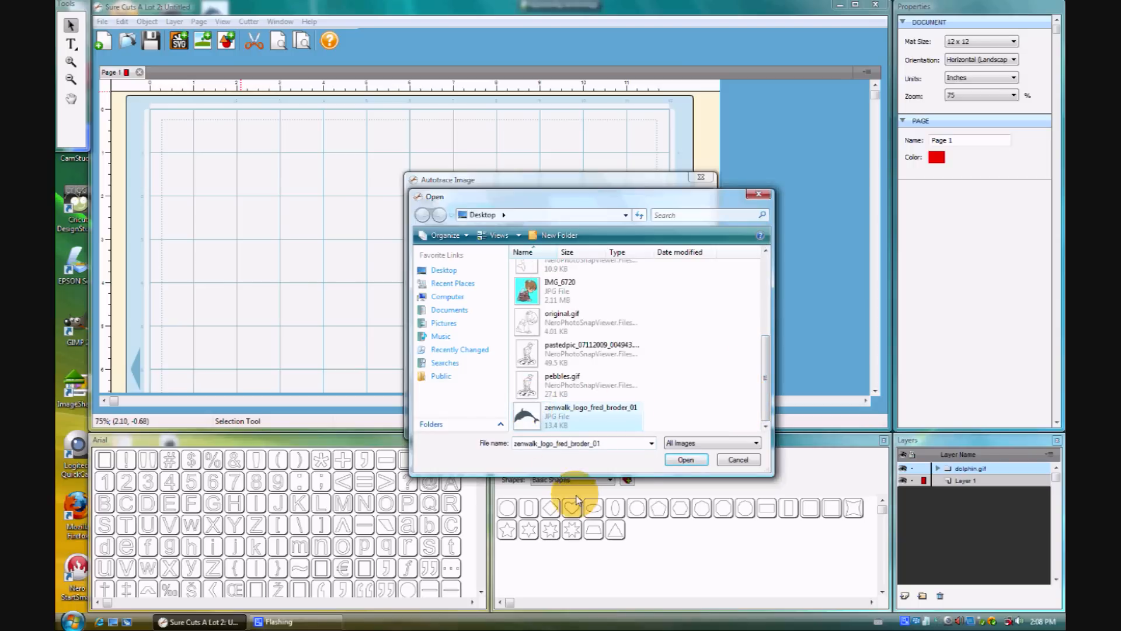
pyautogui.click(684, 459)
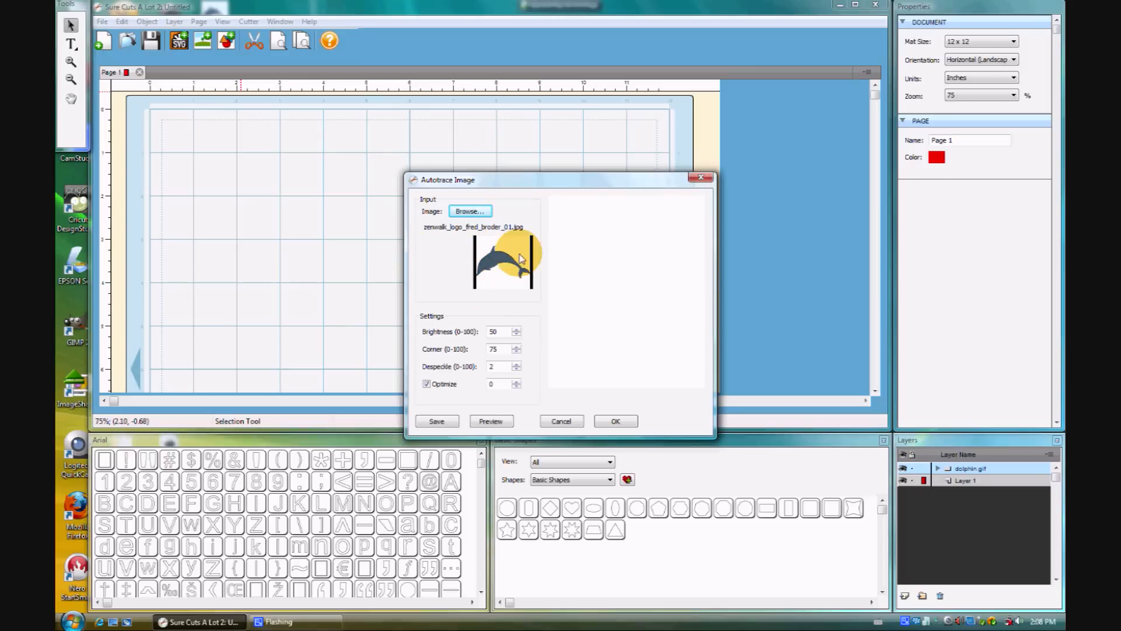
# Preview and accept the dolphin trace, then place it top-left at about 4.46 x 2.76 inches.
pyautogui.click(491, 420)
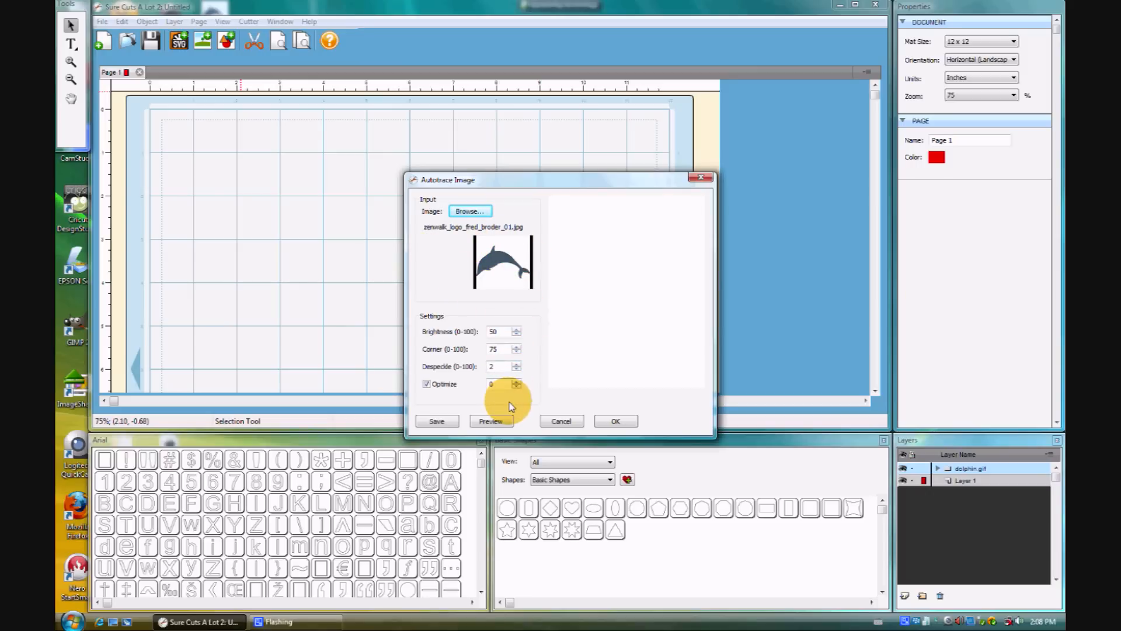
pyautogui.click(491, 421)
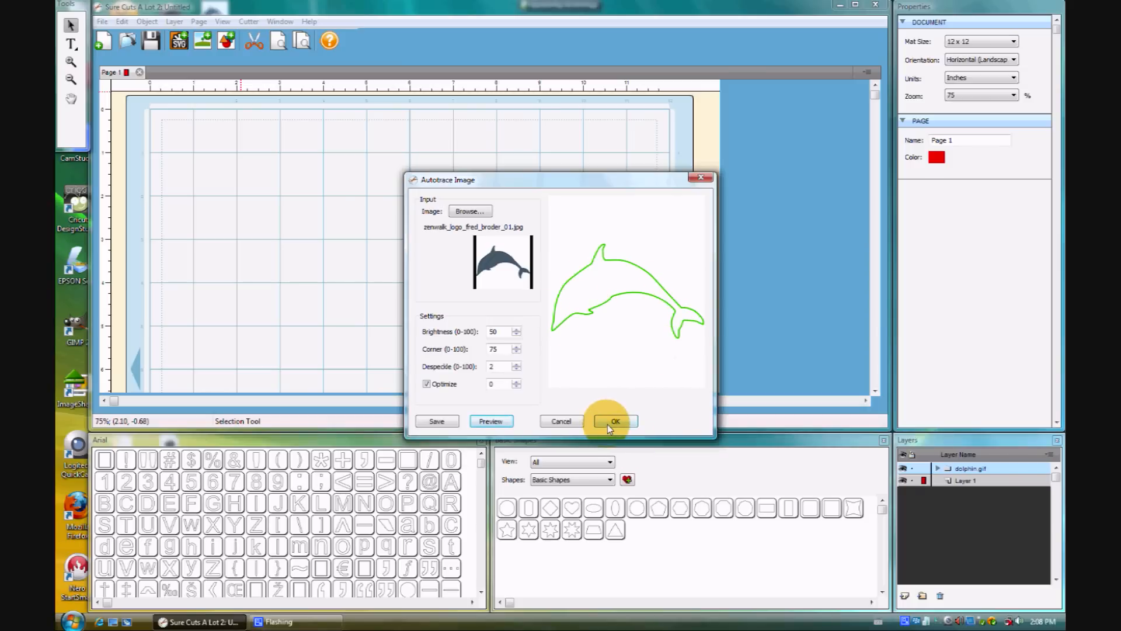
pyautogui.click(614, 421)
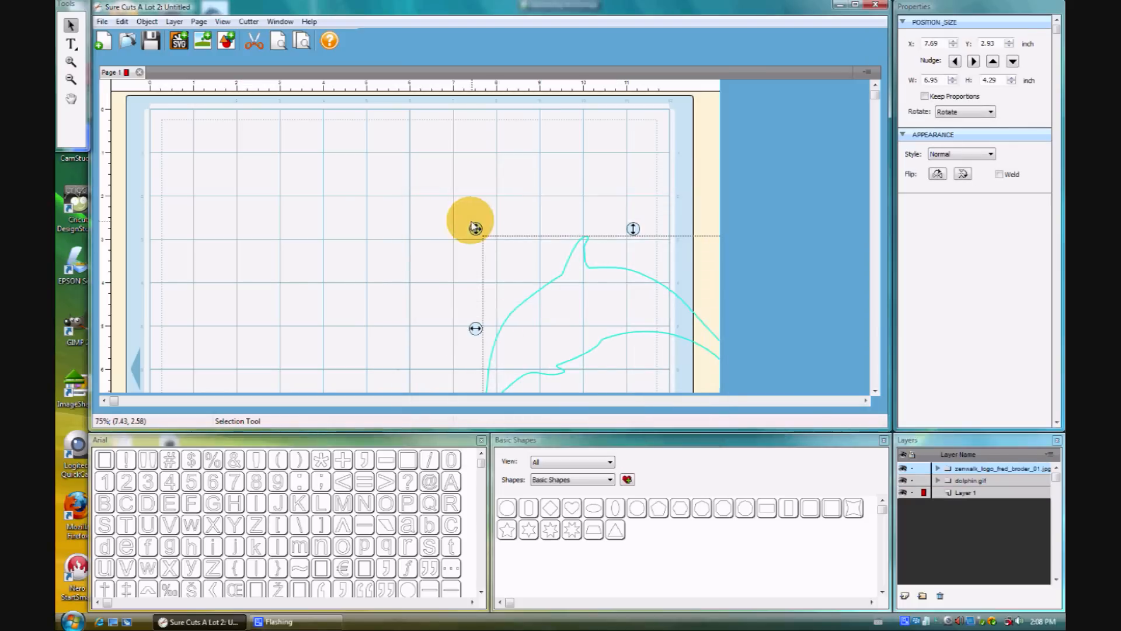
pyautogui.moveTo(475, 227); pyautogui.dragTo(169, 173)
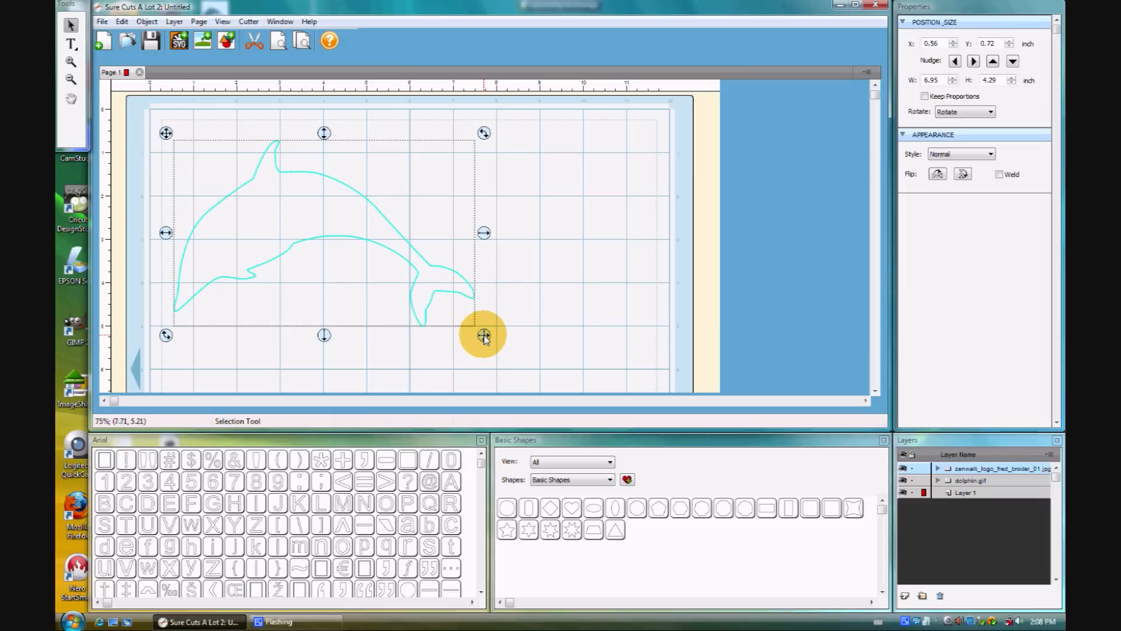
pyautogui.moveTo(484, 335); pyautogui.dragTo(376, 268)
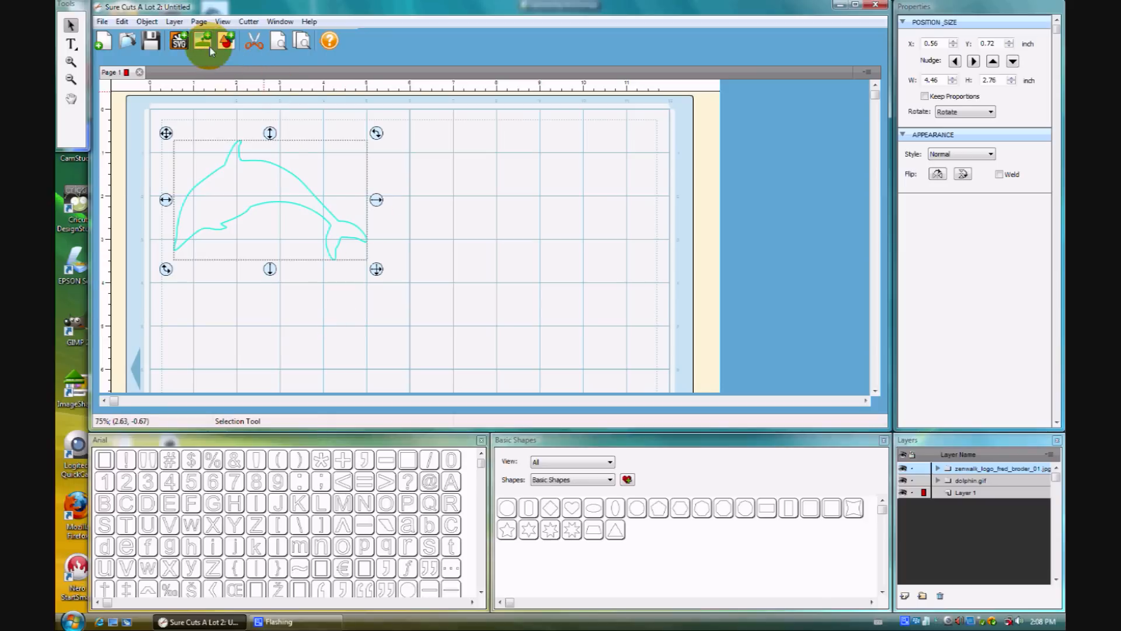
pyautogui.moveTo(202, 40)
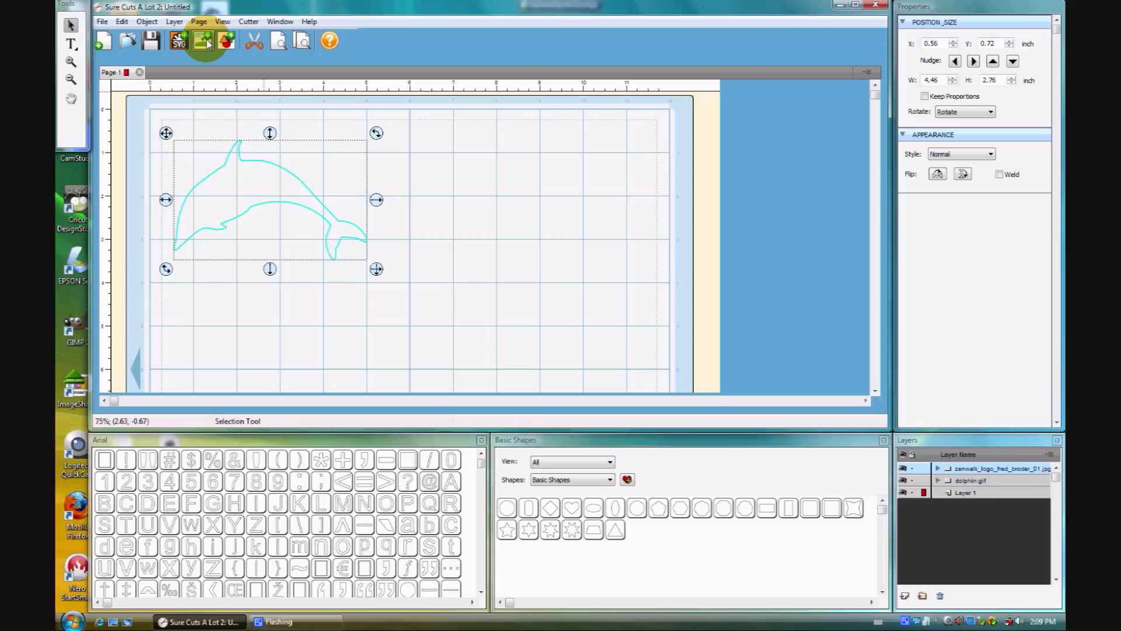
# Trace dolphin.gif and place its outline on the mat.
pyautogui.click(203, 41)
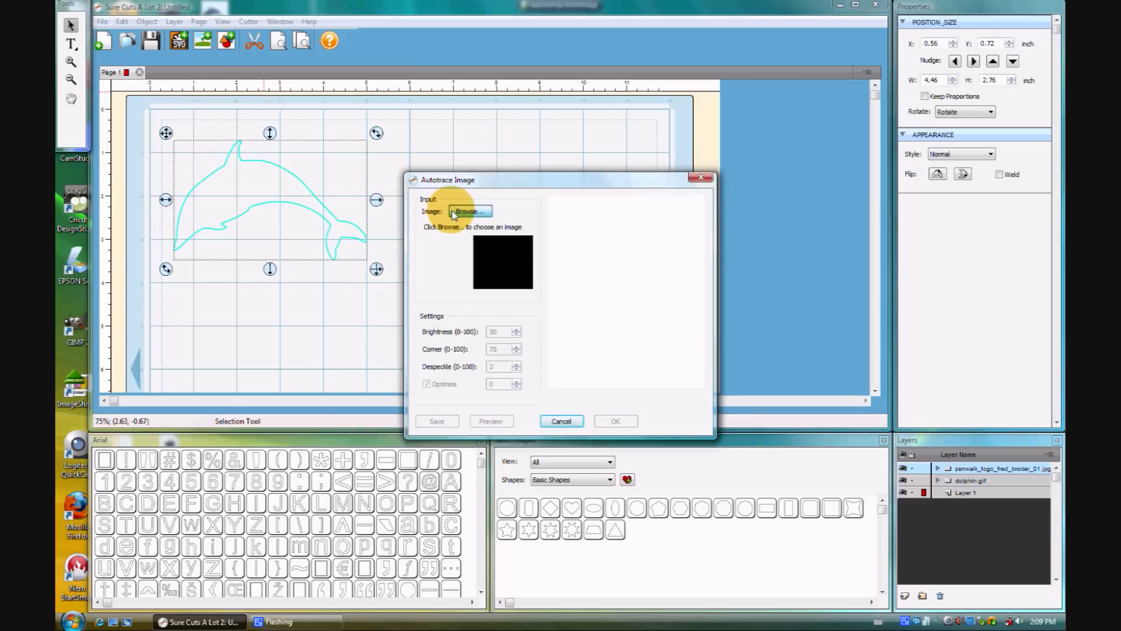
pyautogui.click(468, 211)
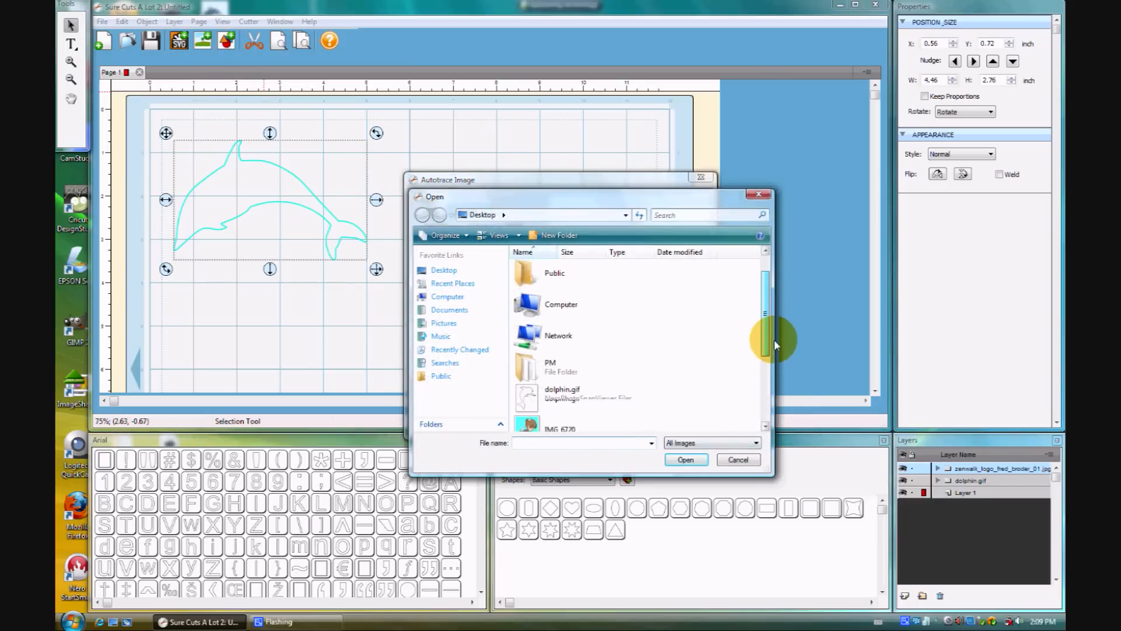
pyautogui.click(561, 372)
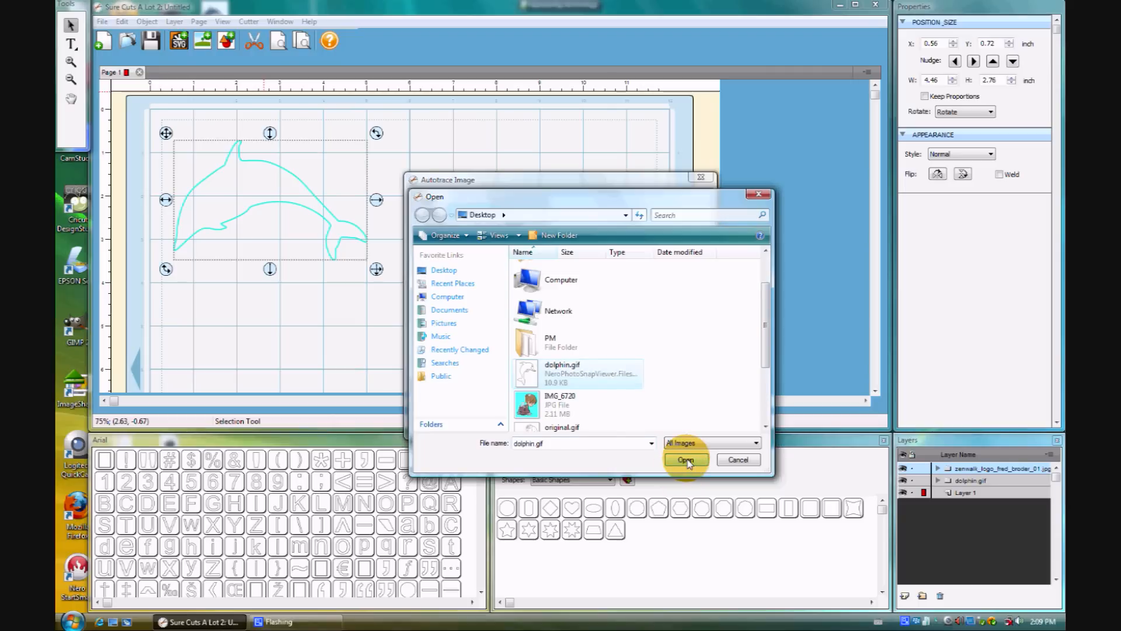
pyautogui.click(685, 459)
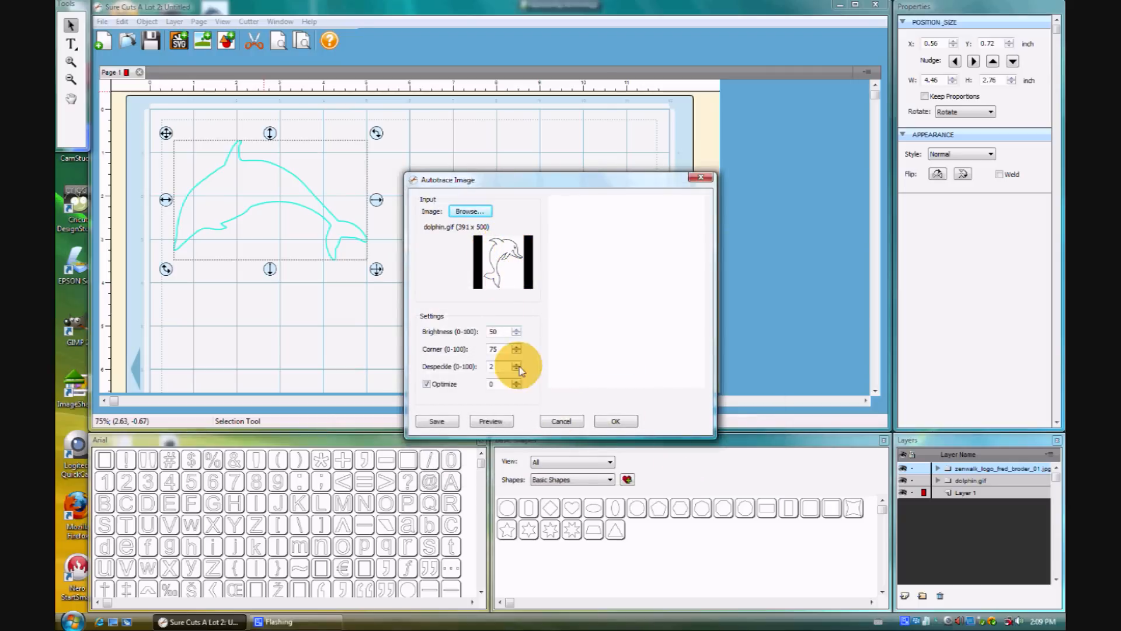
pyautogui.click(615, 420)
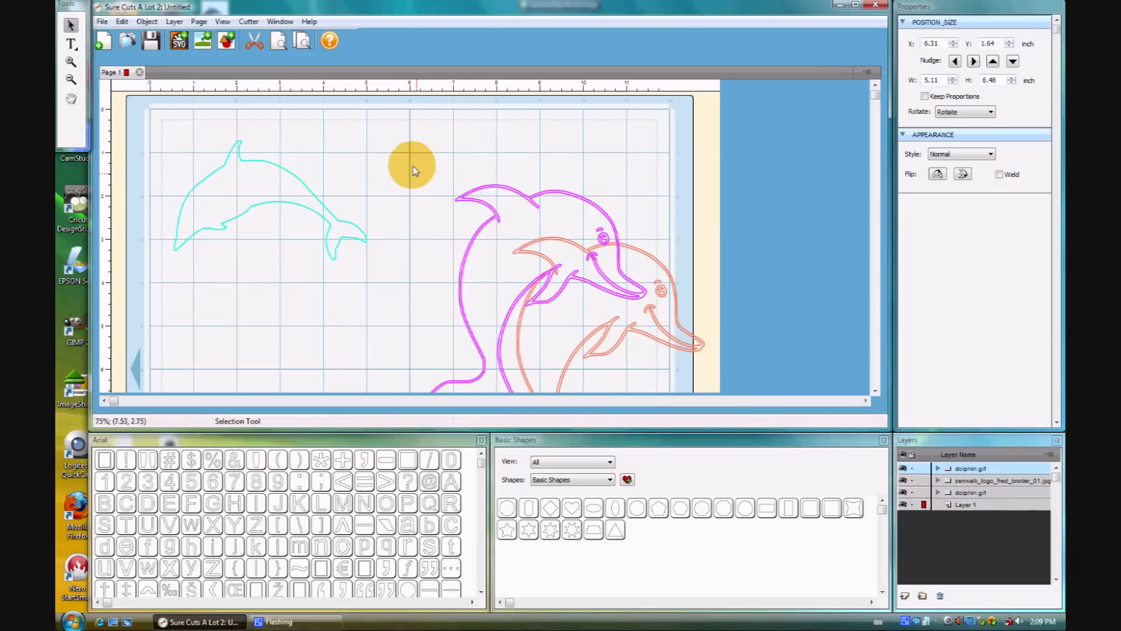
# Drag the 5.11 x 6.48 inch coloring dolphin up beside the solid dolphin.
pyautogui.moveTo(415, 170); pyautogui.dragTo(475, 324)
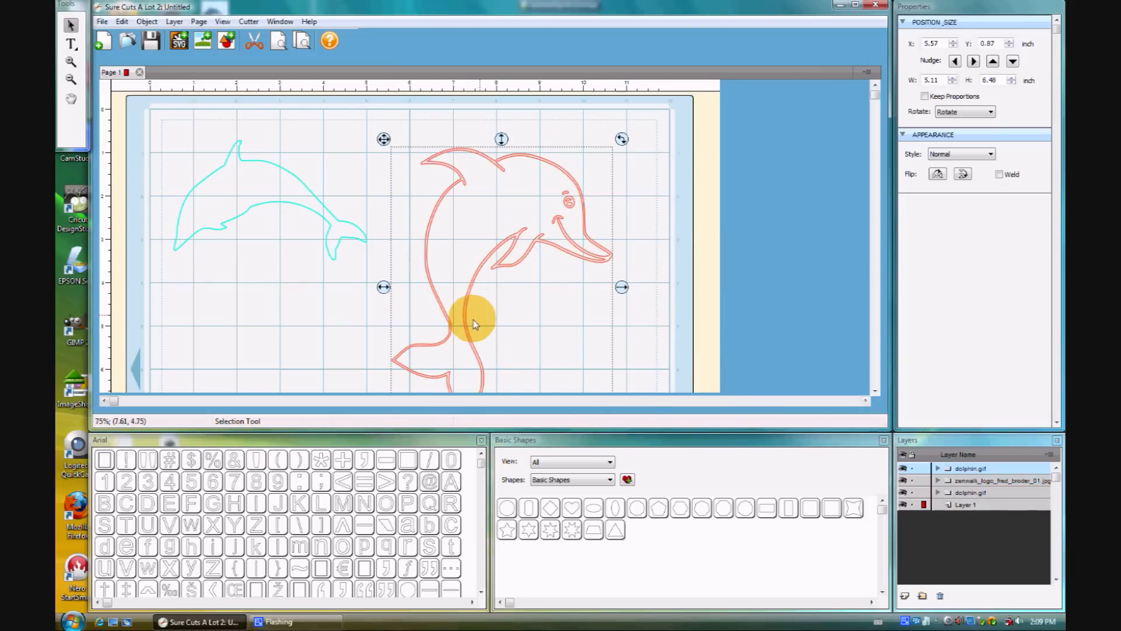
pyautogui.moveTo(315, 257)
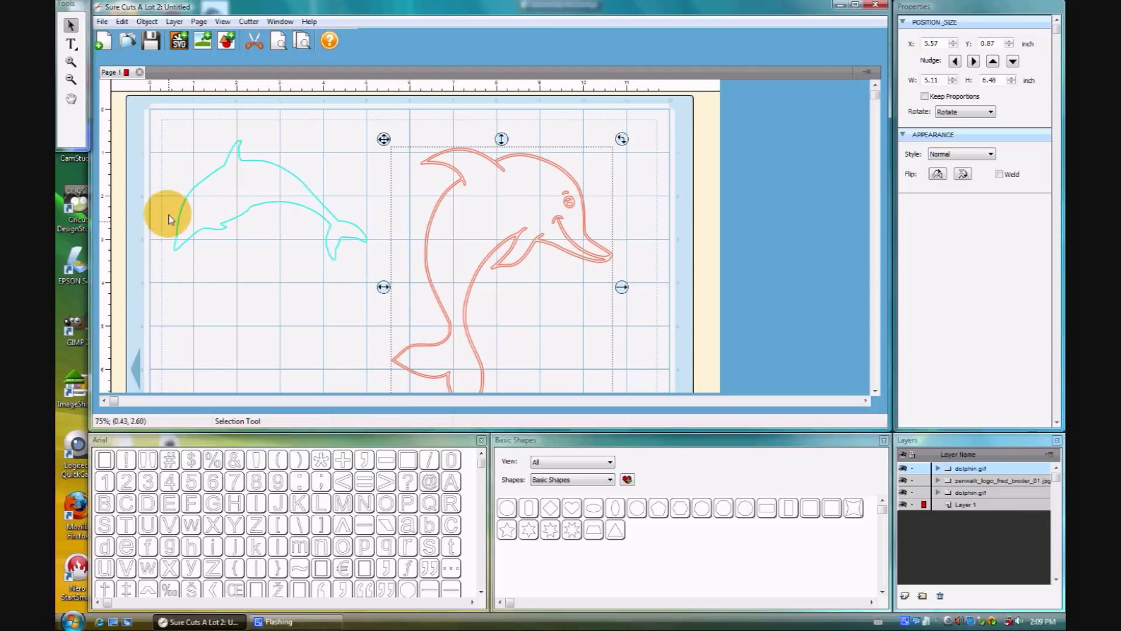
pyautogui.moveTo(374, 245)
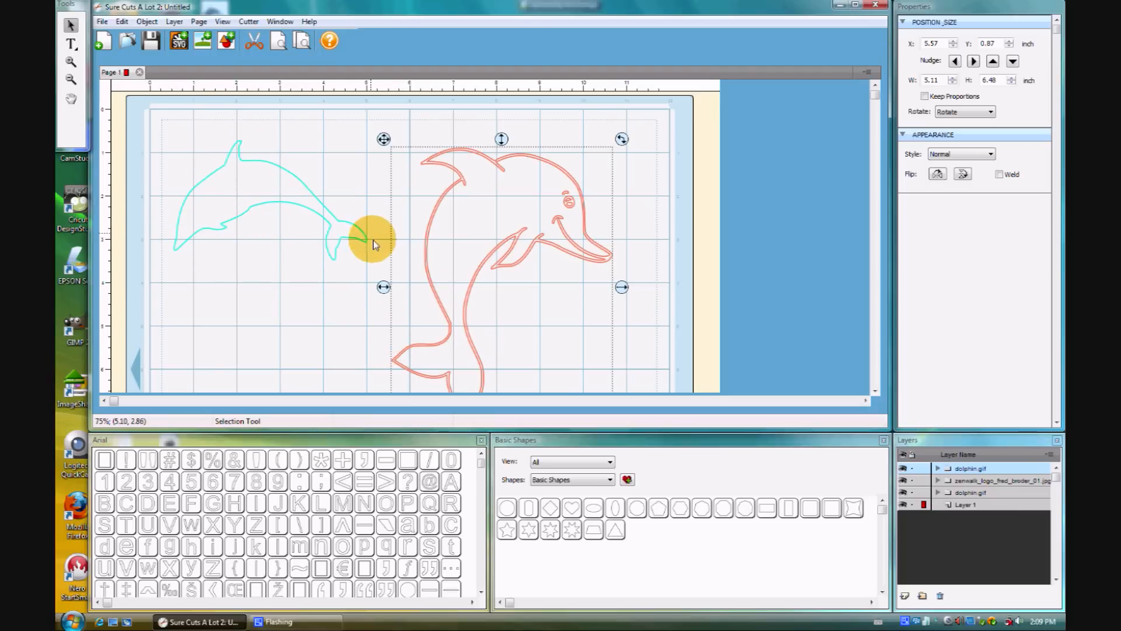
pyautogui.moveTo(515, 218)
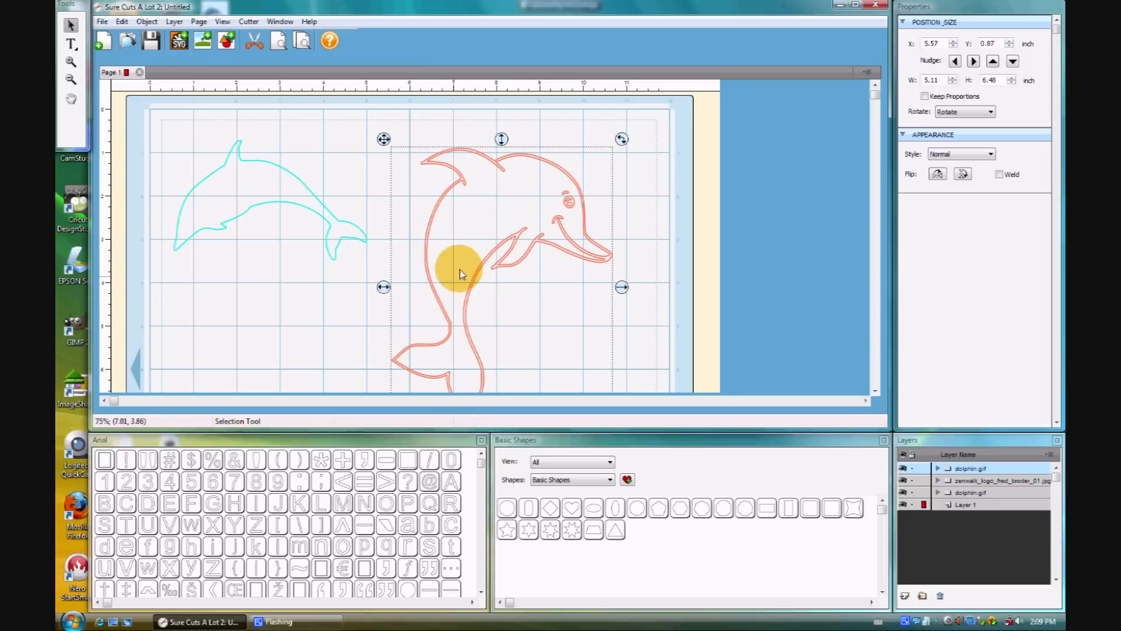
pyautogui.moveTo(611, 258)
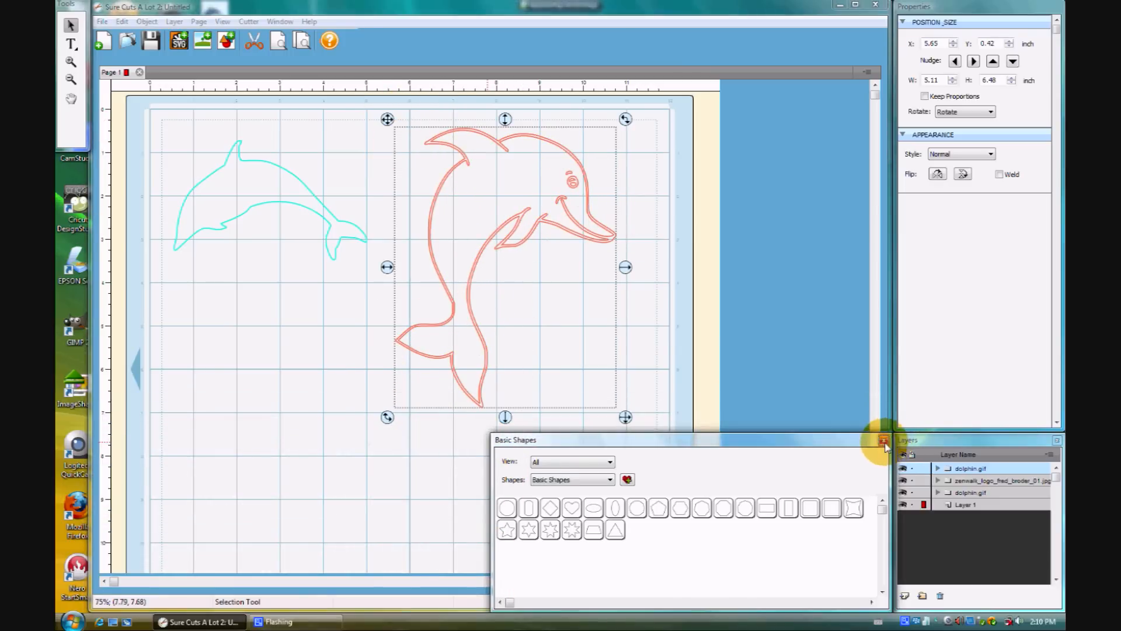
# Trace original.gif and move the child figure to the mat's left, below the solid dolphin.
pyautogui.click(202, 41)
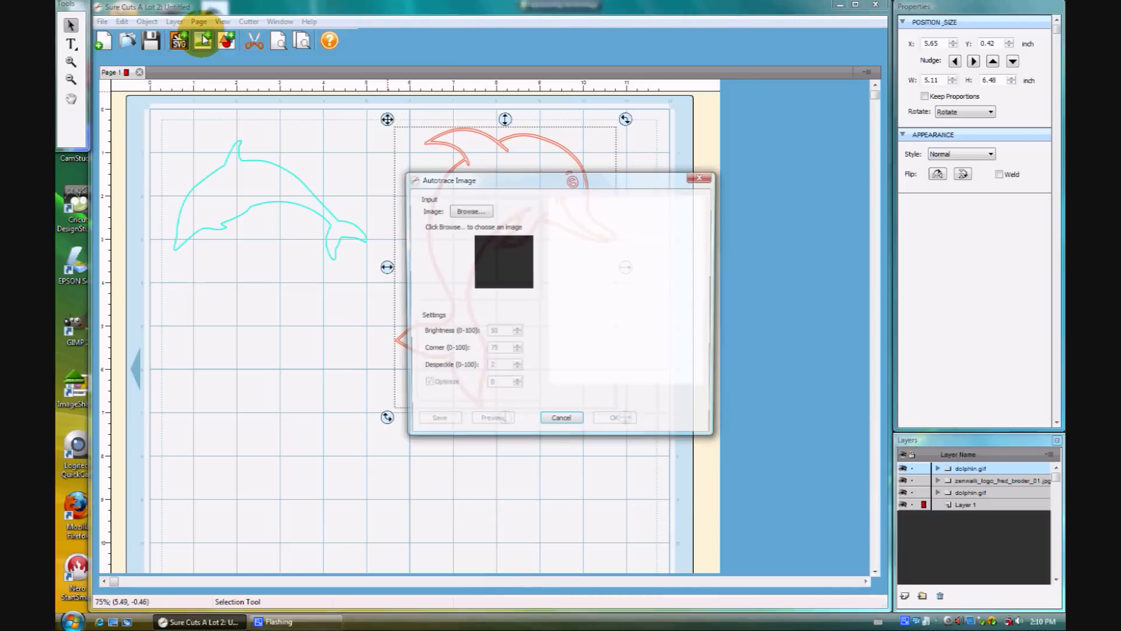
pyautogui.click(470, 211)
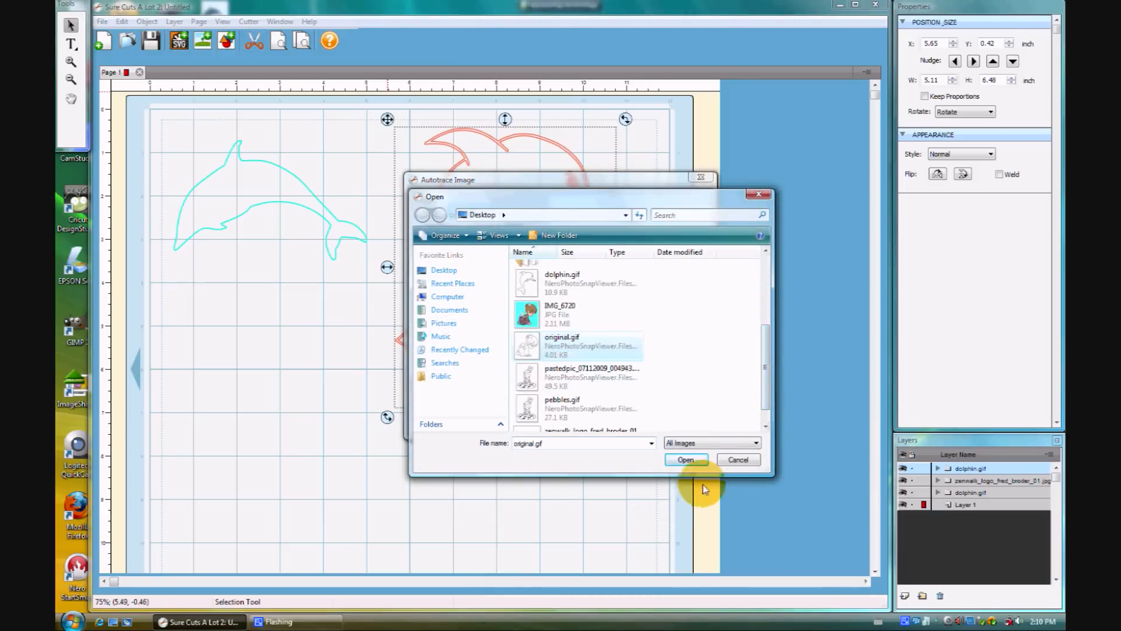
pyautogui.click(684, 459)
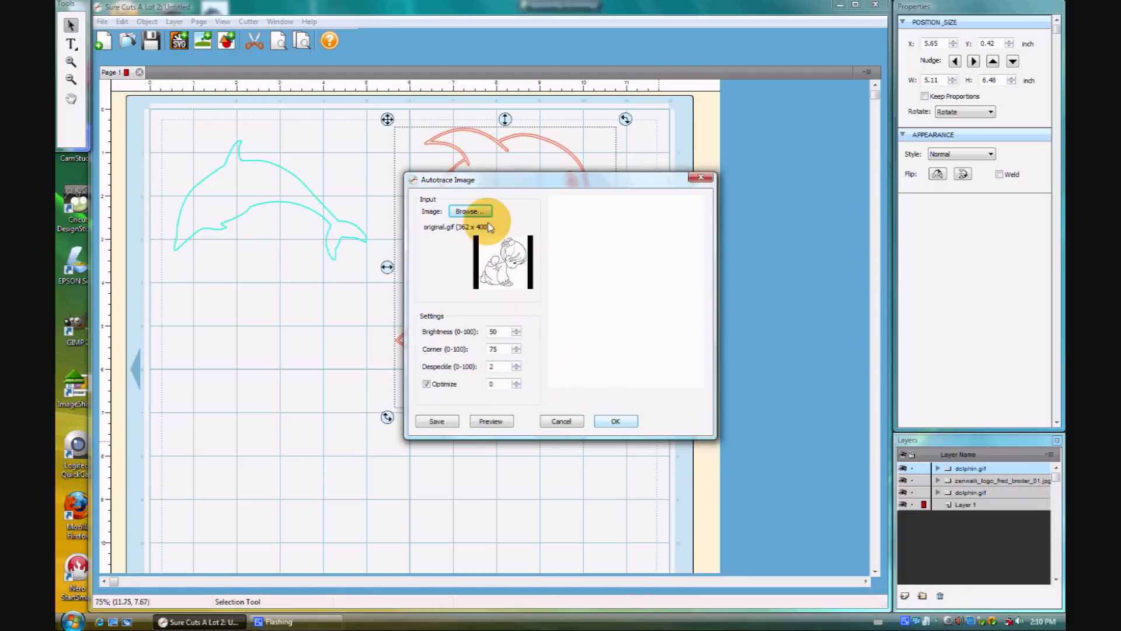
pyautogui.click(615, 421)
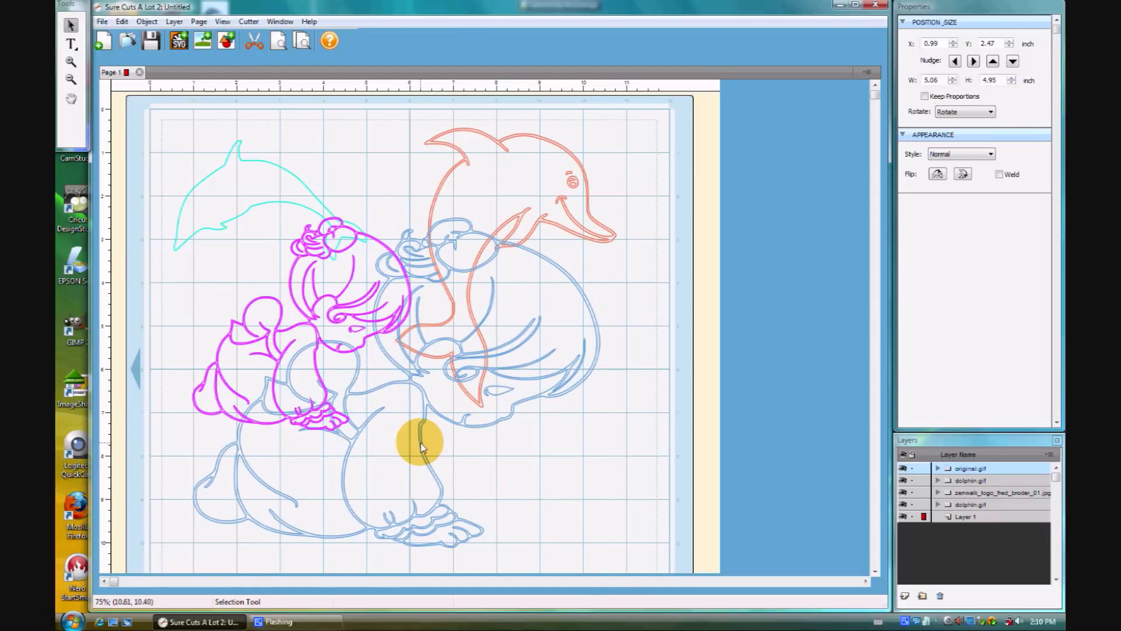
pyautogui.moveTo(422, 443); pyautogui.dragTo(161, 258)
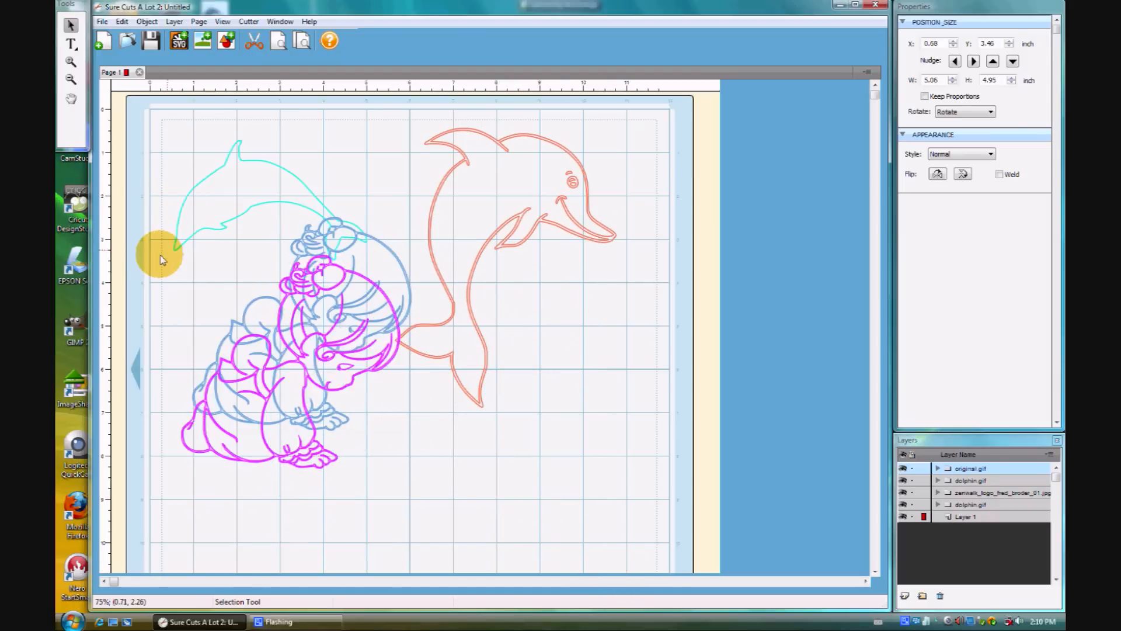